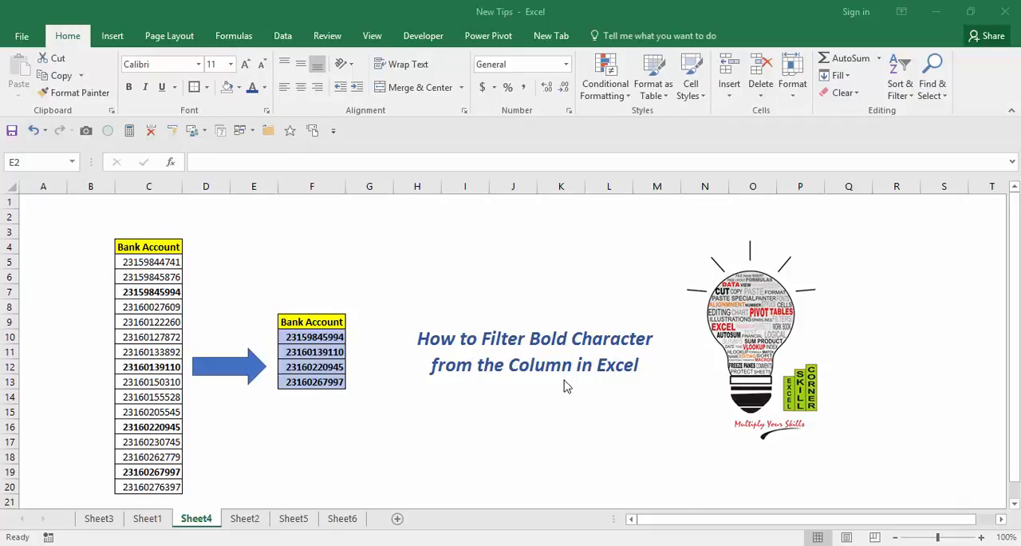
pyautogui.moveTo(364, 279)
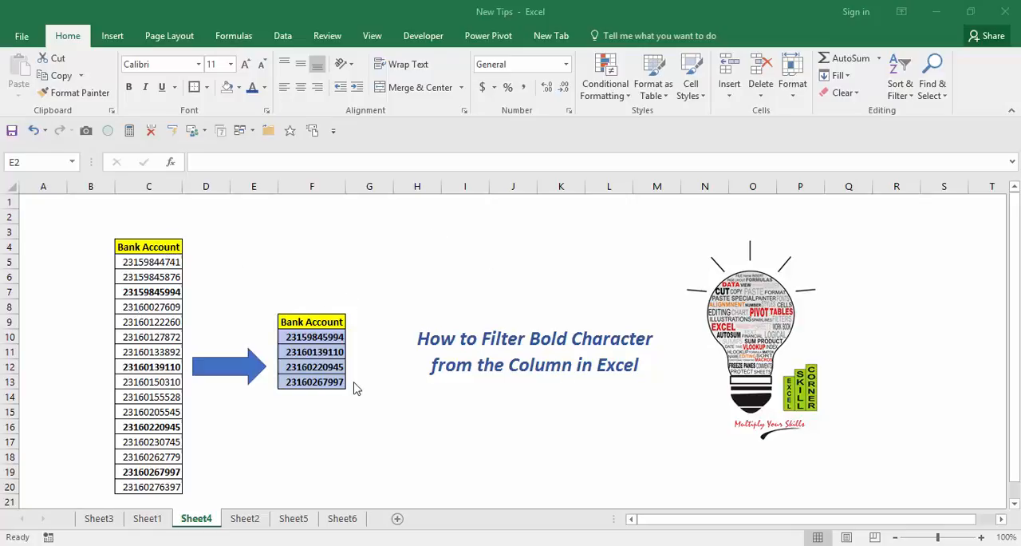
# Switch to Sheet2 and peek at the Bank Account filter options without changing them
pyautogui.click(254, 217)
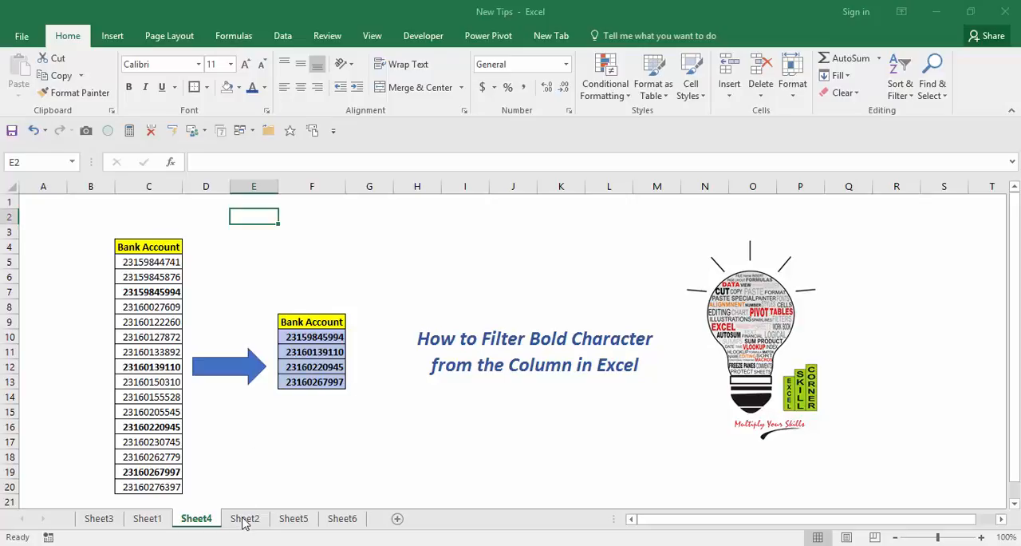
pyautogui.click(246, 517)
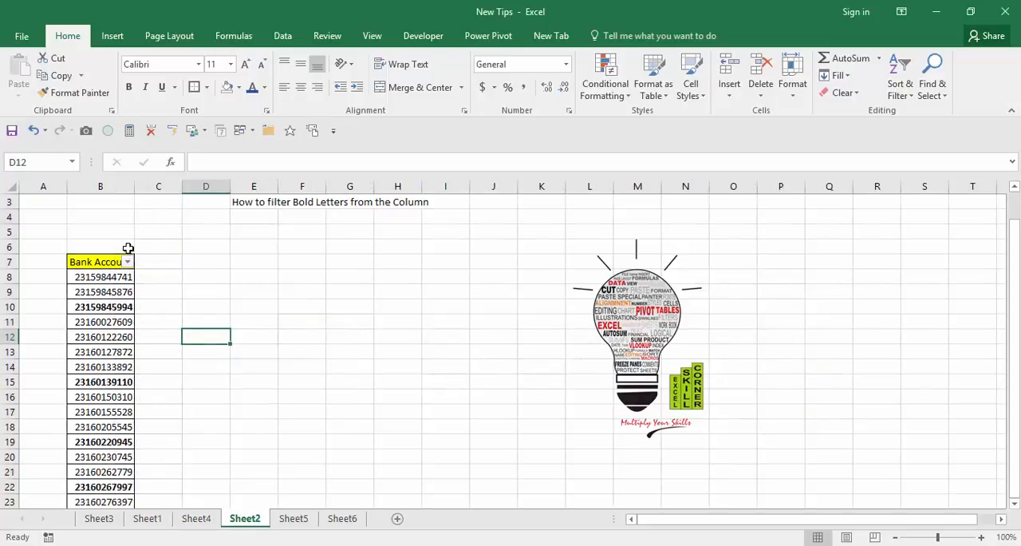
pyautogui.click(127, 262)
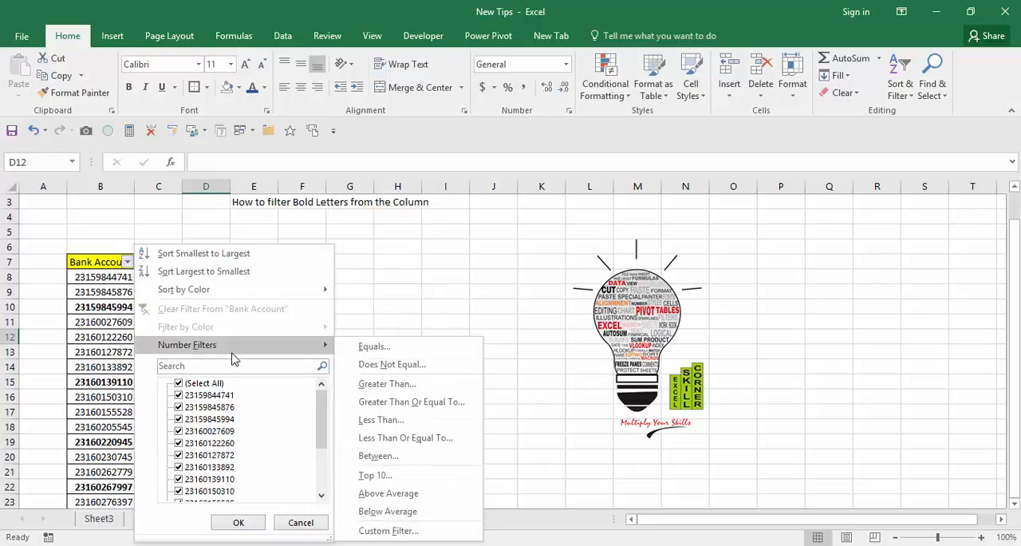
pyautogui.moveTo(376, 290)
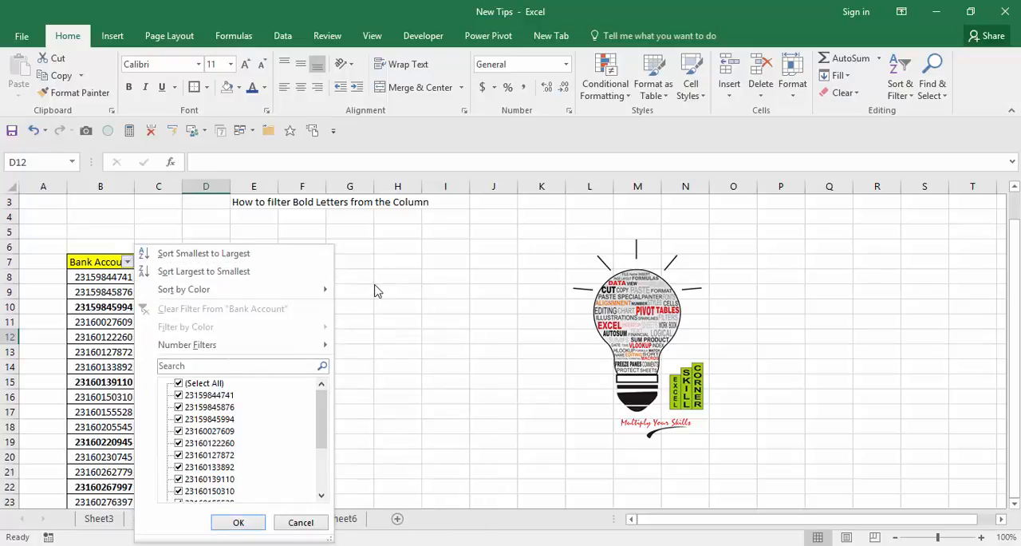
pyautogui.click(245, 517)
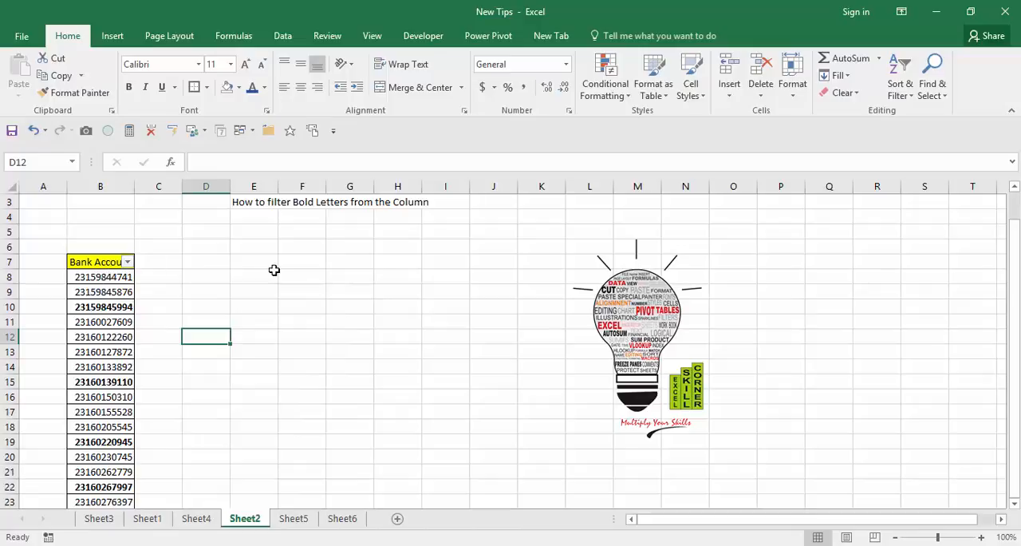
# Set Find and Replace to search for cells with bold font formatting
pyautogui.press('ctrl+f')
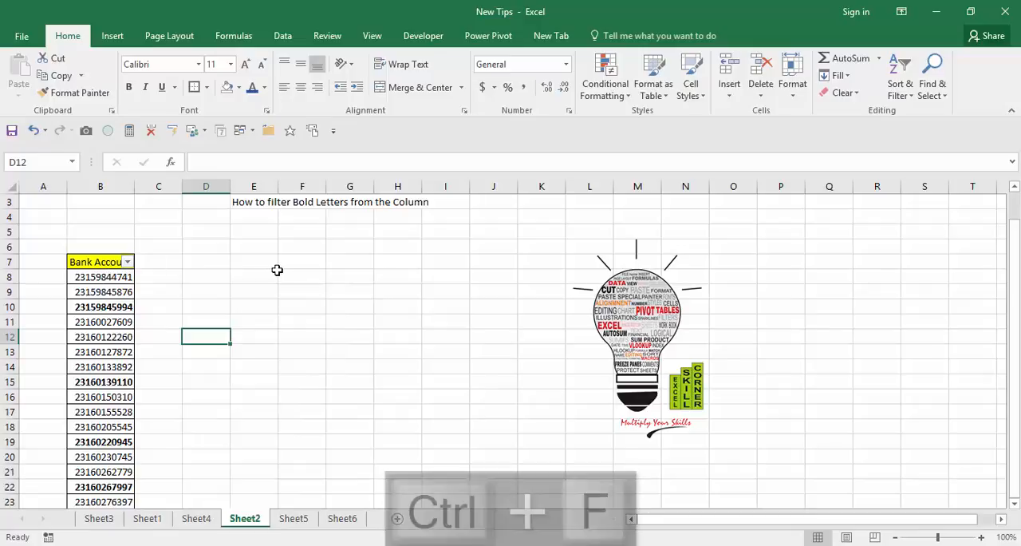
pyautogui.press('ctrl+f')
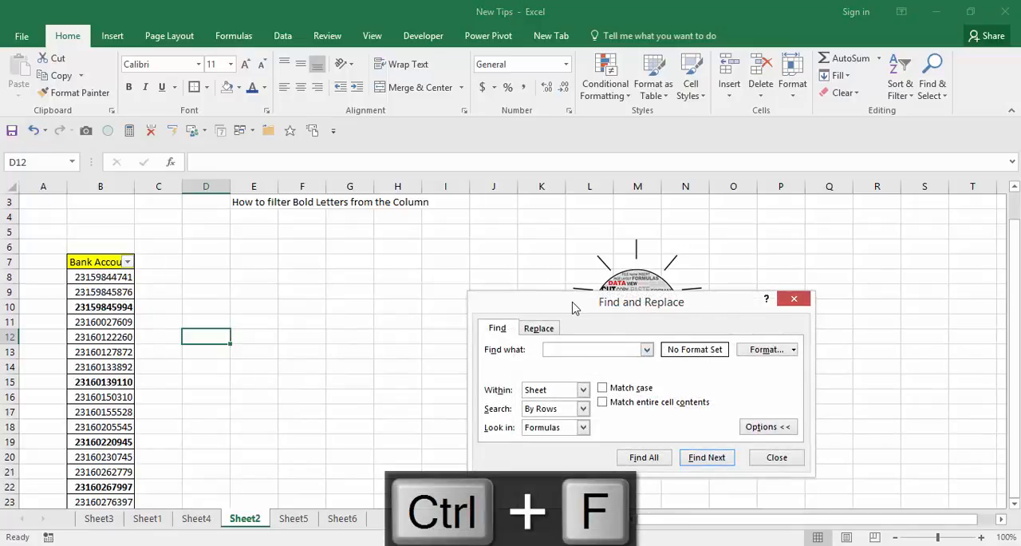
pyautogui.moveTo(642, 302); pyautogui.dragTo(434, 214)
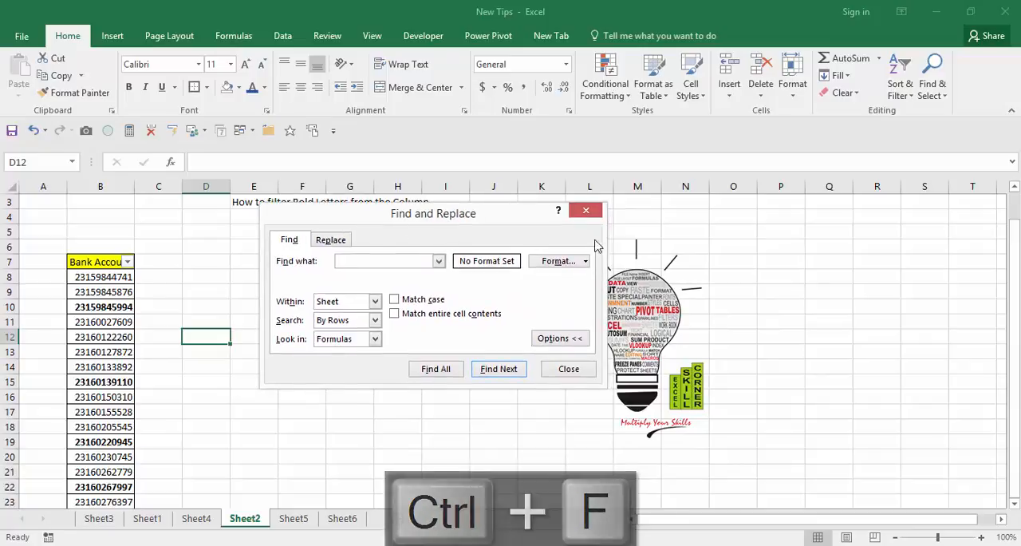
pyautogui.click(558, 262)
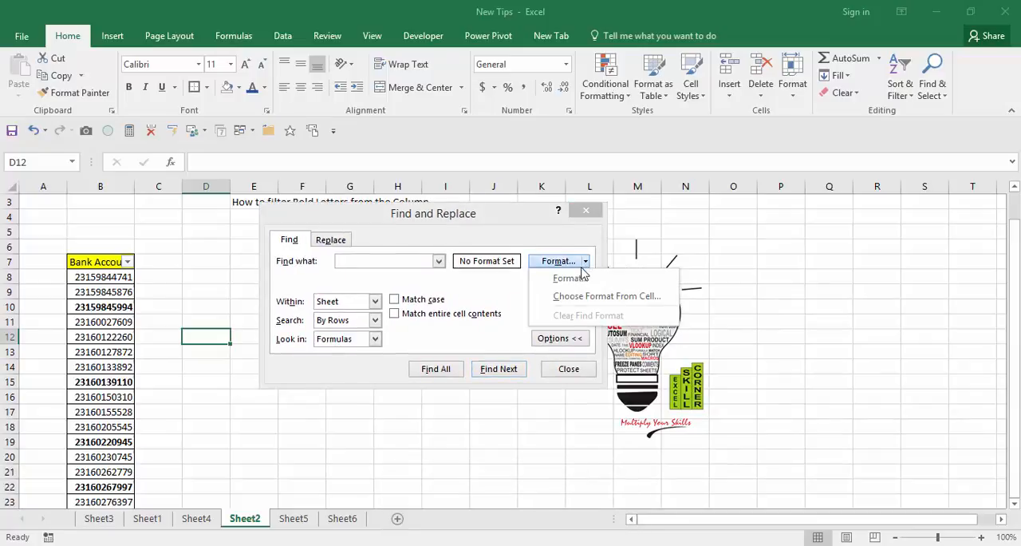
pyautogui.click(571, 277)
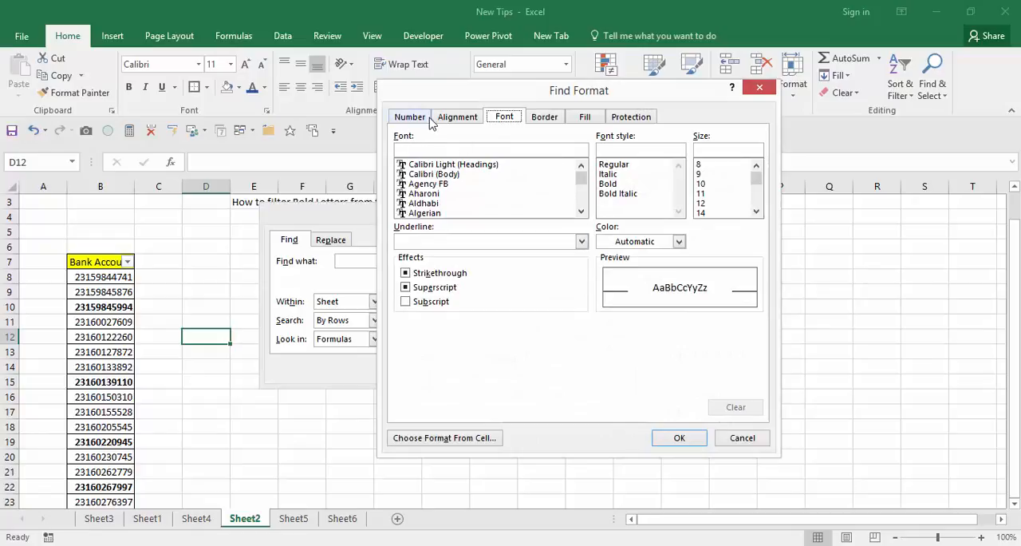
pyautogui.moveTo(678, 129)
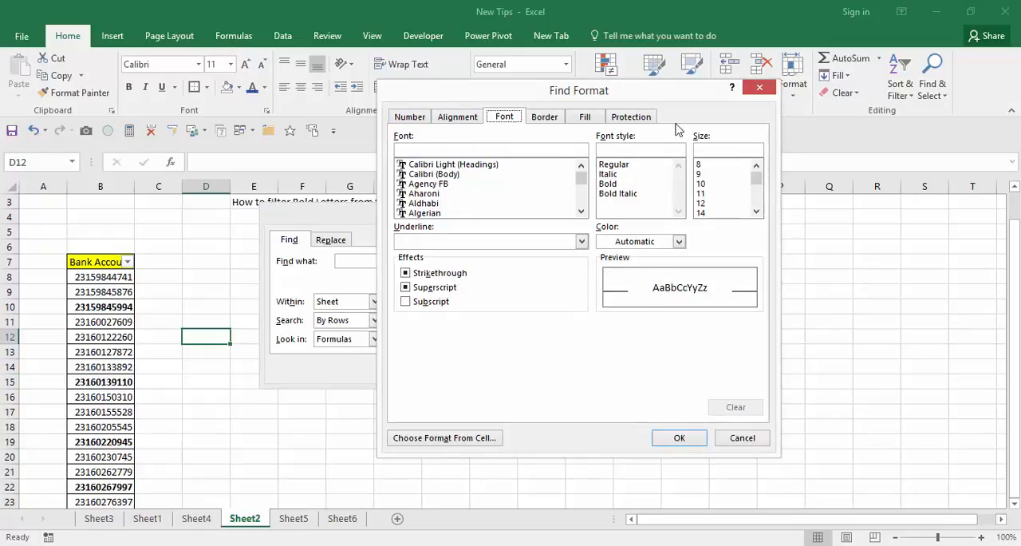
pyautogui.click(608, 183)
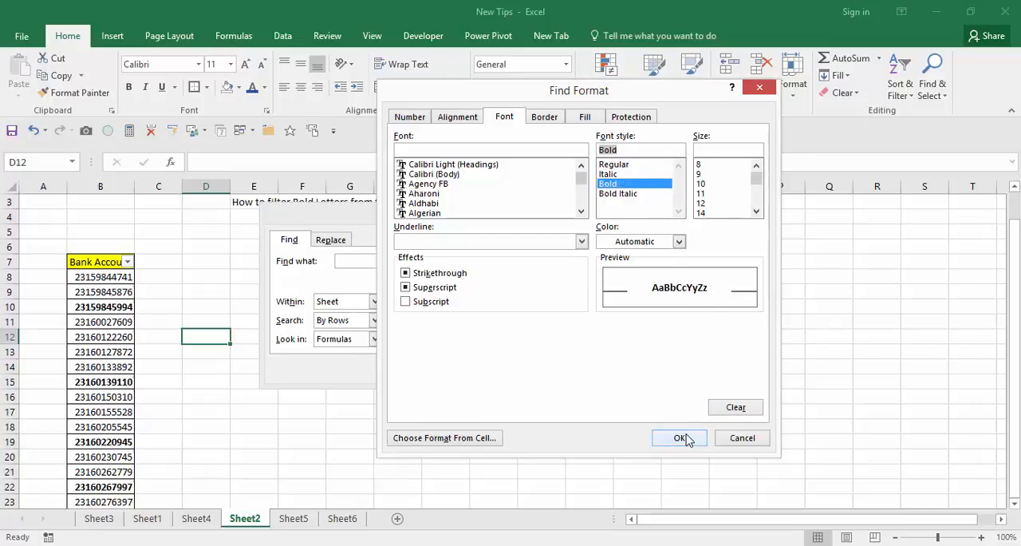
pyautogui.click(679, 437)
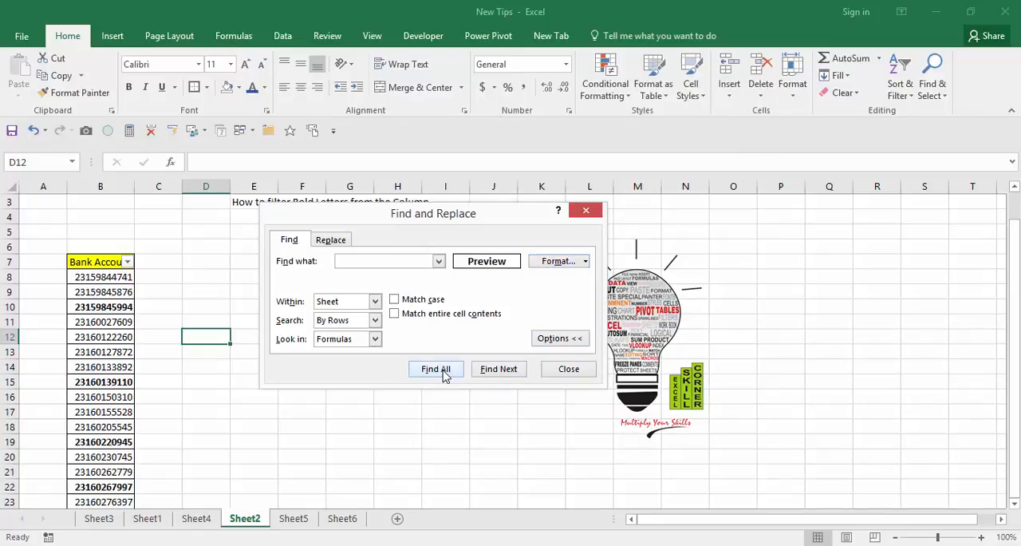
# Find All bold cells, select the four results and fill them orange
pyautogui.click(435, 369)
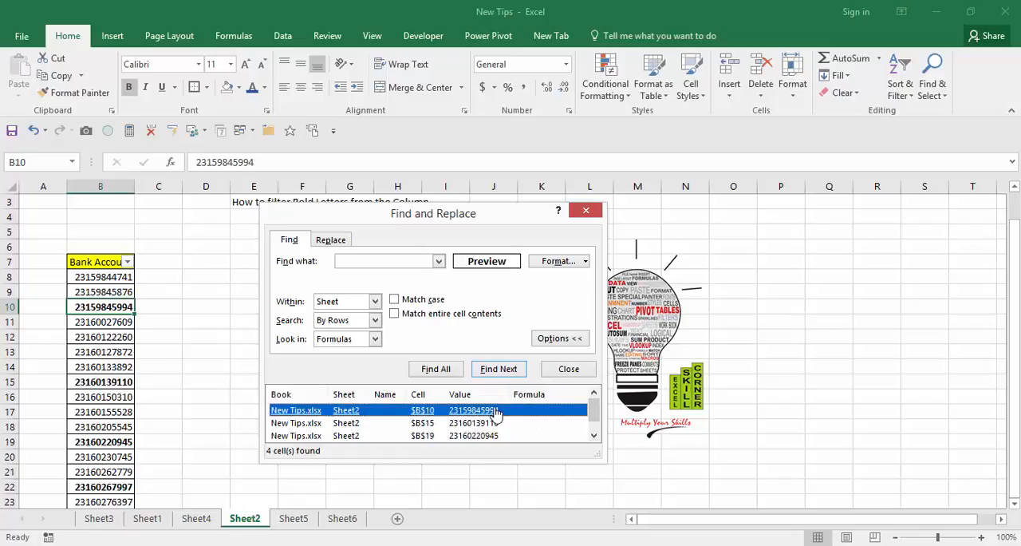
pyautogui.press('ctrl+a')
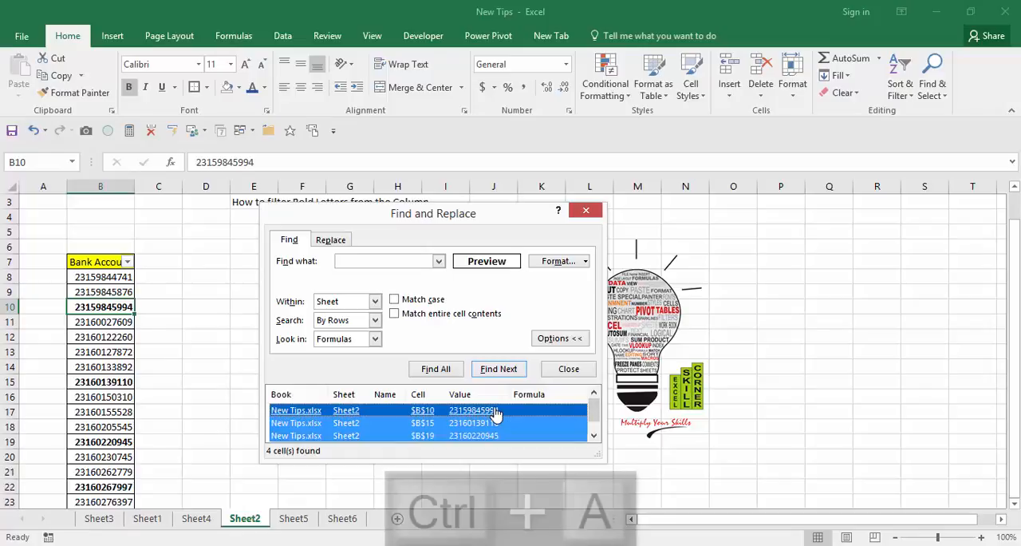
pyautogui.press('ctrl+a')
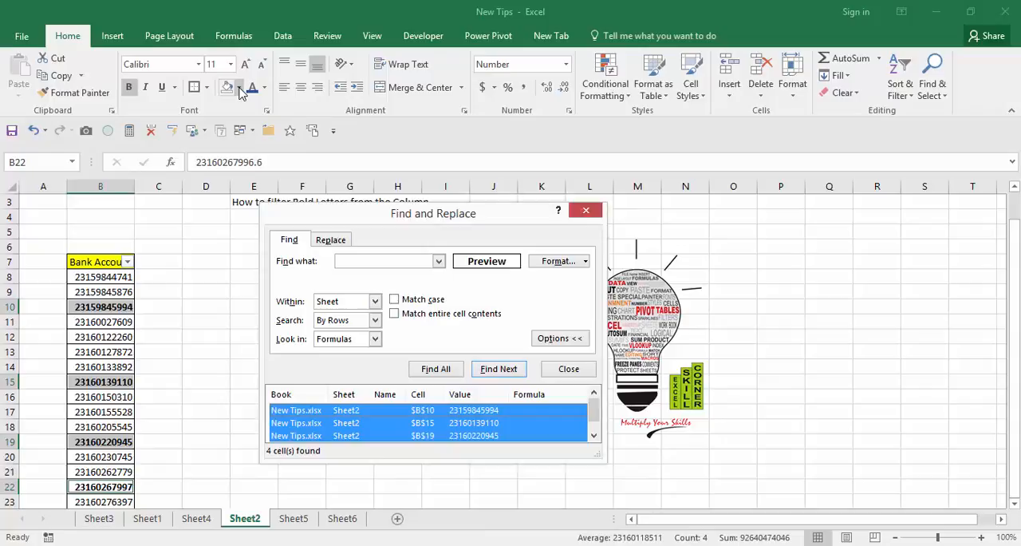
pyautogui.click(265, 86)
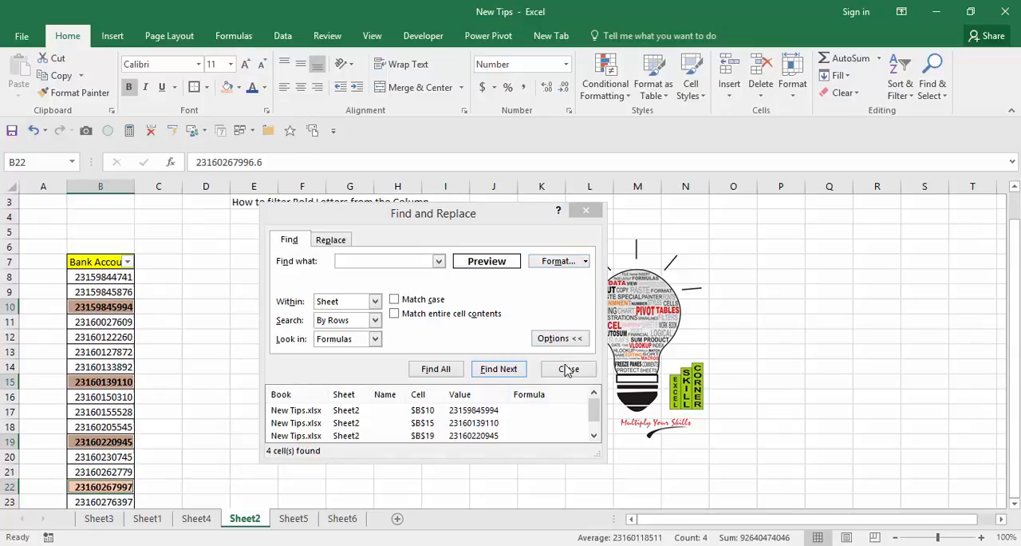
pyautogui.click(568, 367)
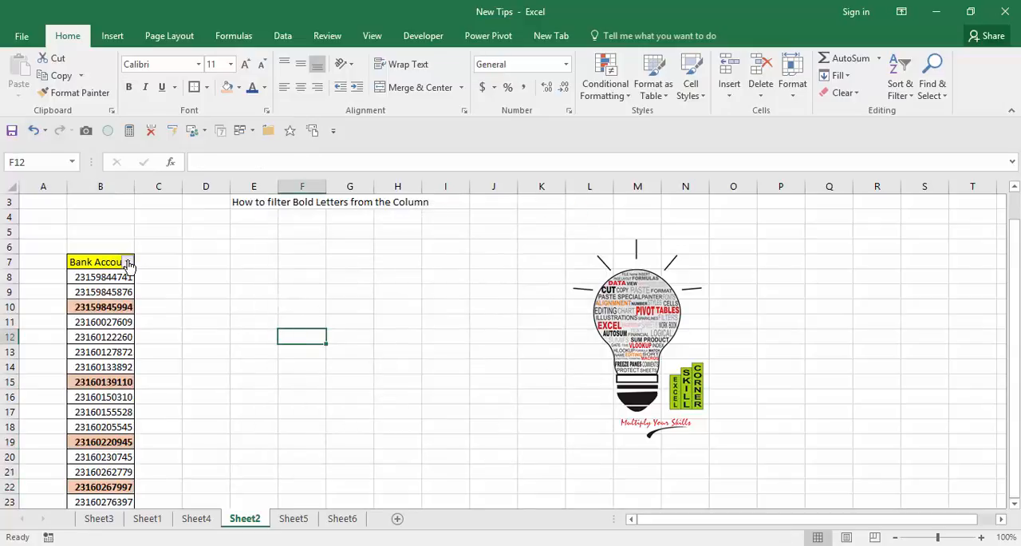
# Filter Bank Account by orange cell fill and select the four visible account numbers
pyautogui.click(127, 262)
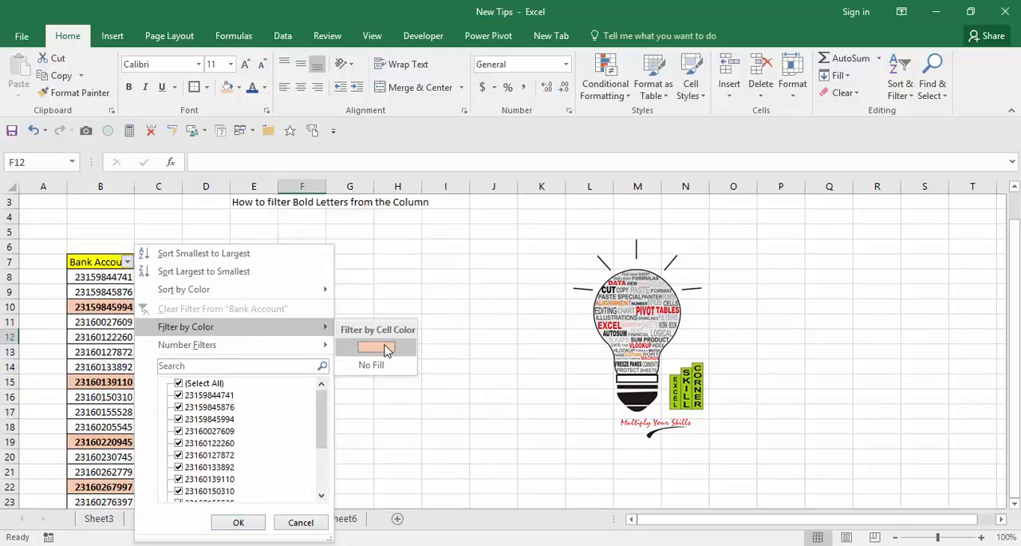
pyautogui.click(371, 347)
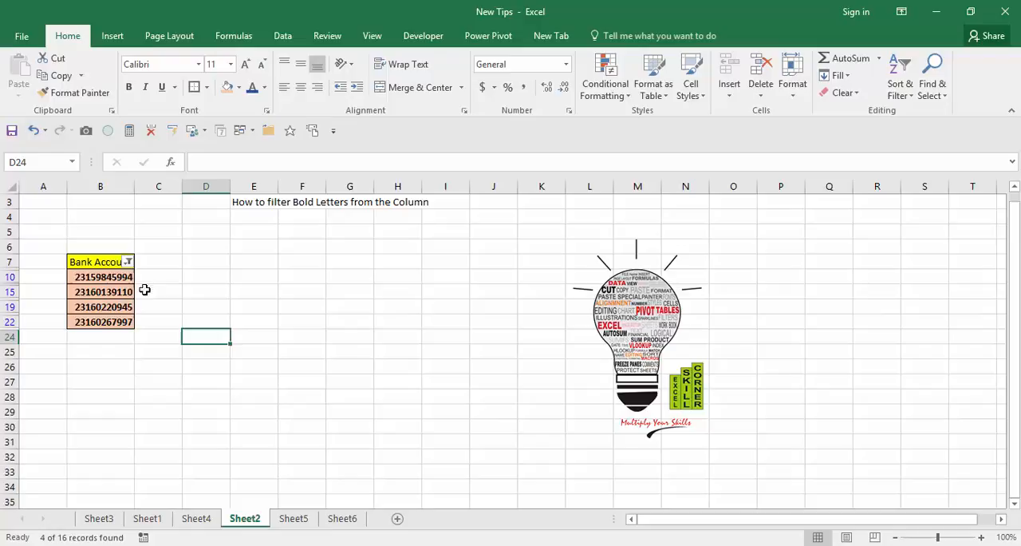
pyautogui.moveTo(99, 277); pyautogui.dragTo(99, 323)
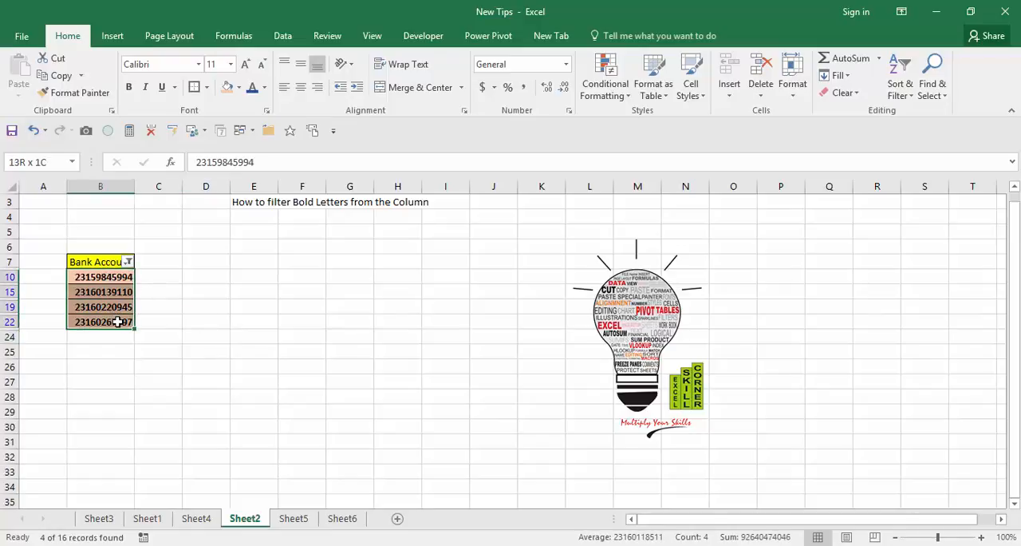
# Paste the four account numbers at E10, clear the filter and widen column E
pyautogui.press('ctrl+c')
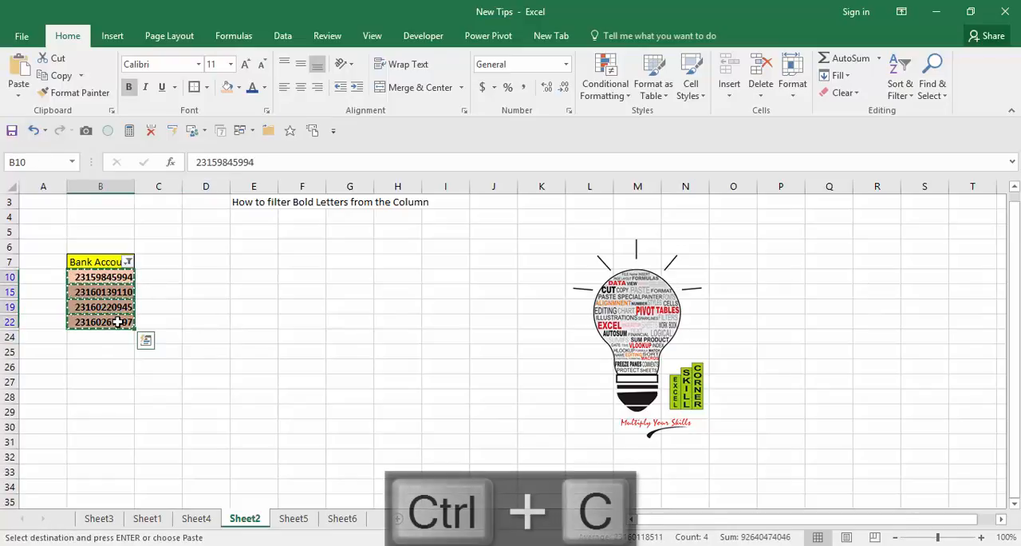
pyautogui.click(254, 276)
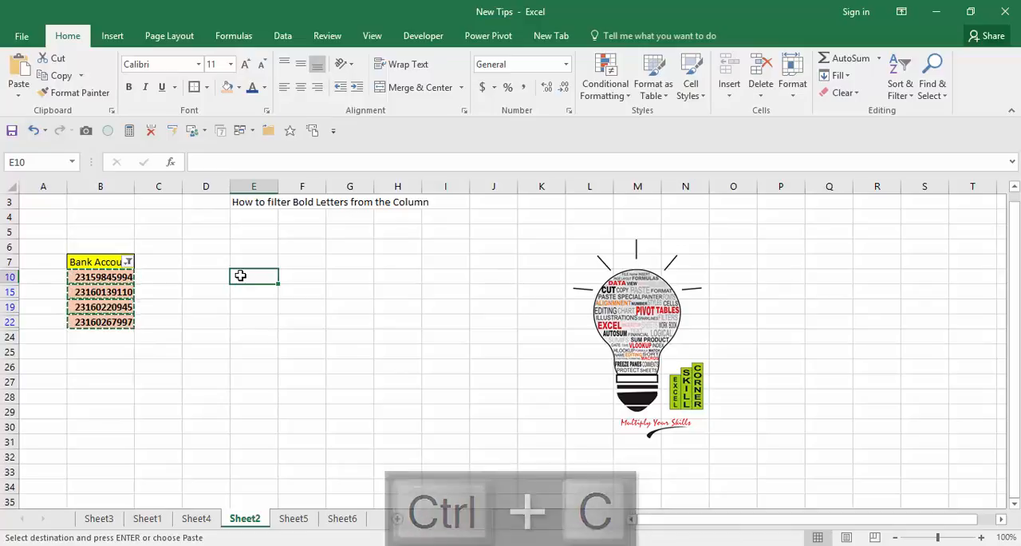
pyautogui.press('ctrl+v')
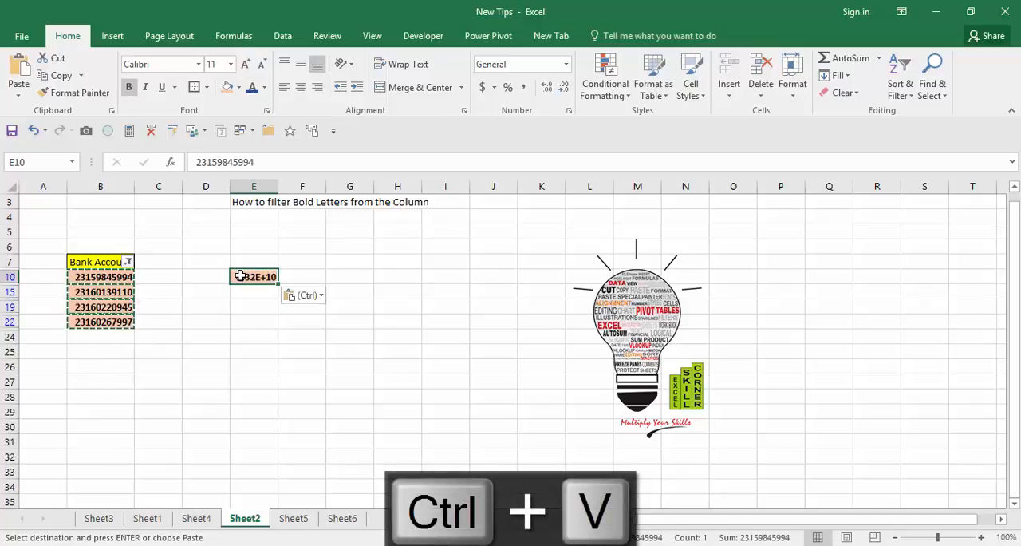
pyautogui.press('ctrl+v')
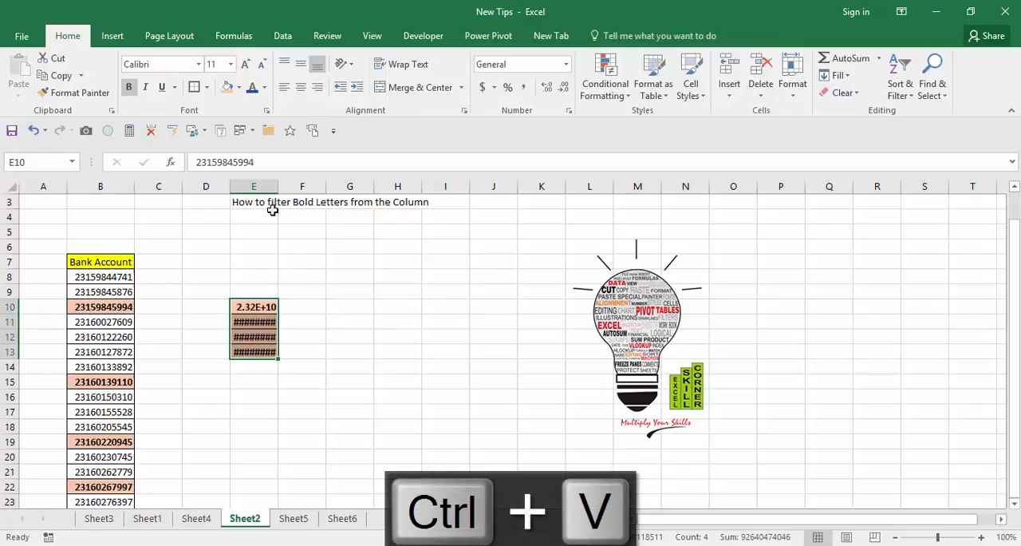
pyautogui.press('ctrl+v')
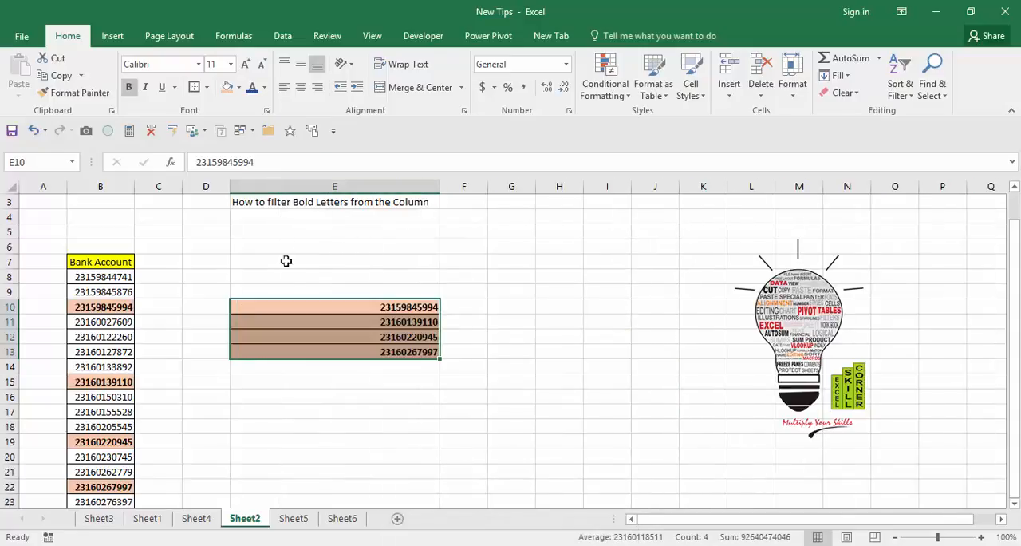
pyautogui.click(335, 262)
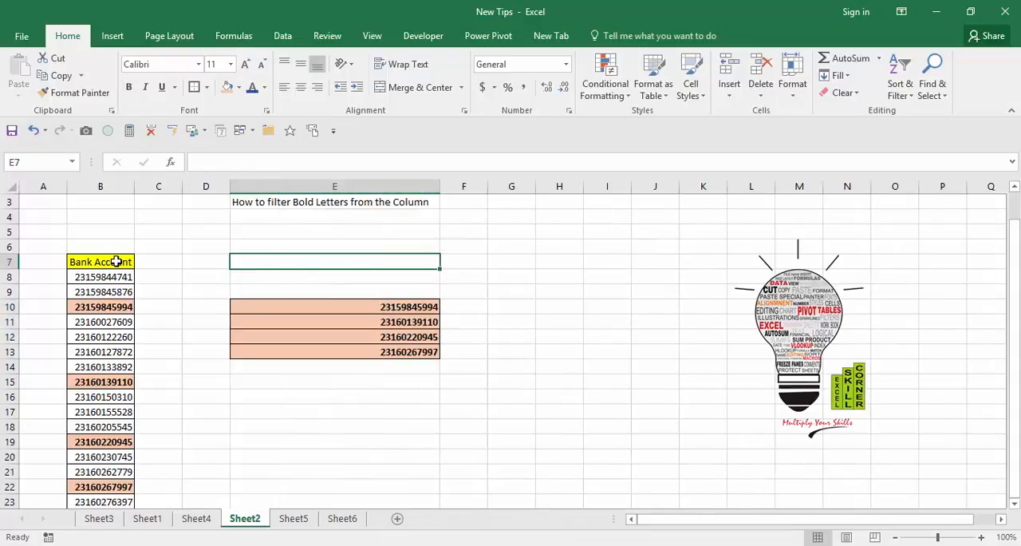
# Copy the Bank Account header from B7 into E9 above the pasted numbers
pyautogui.press('ctrl+c')
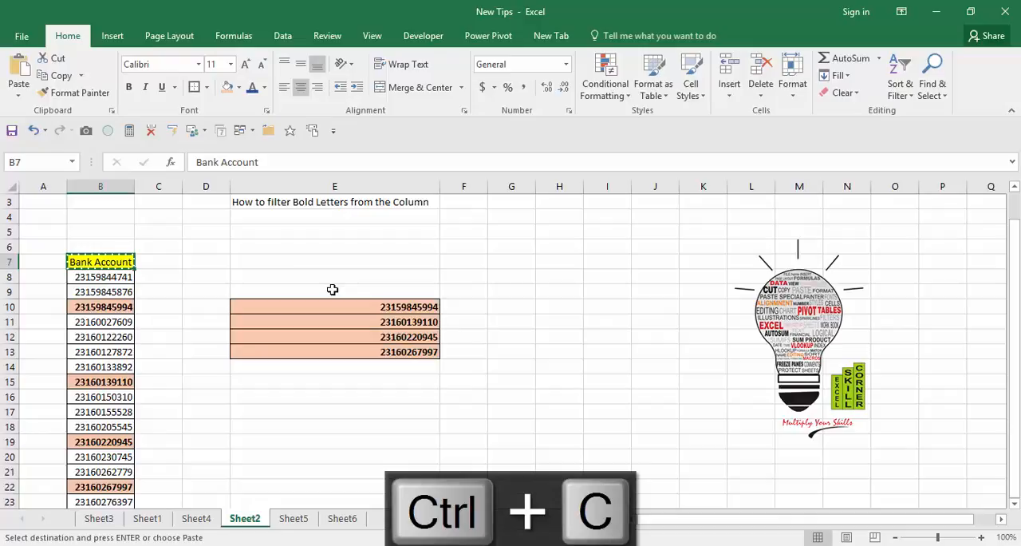
pyautogui.press('ctrl+v')
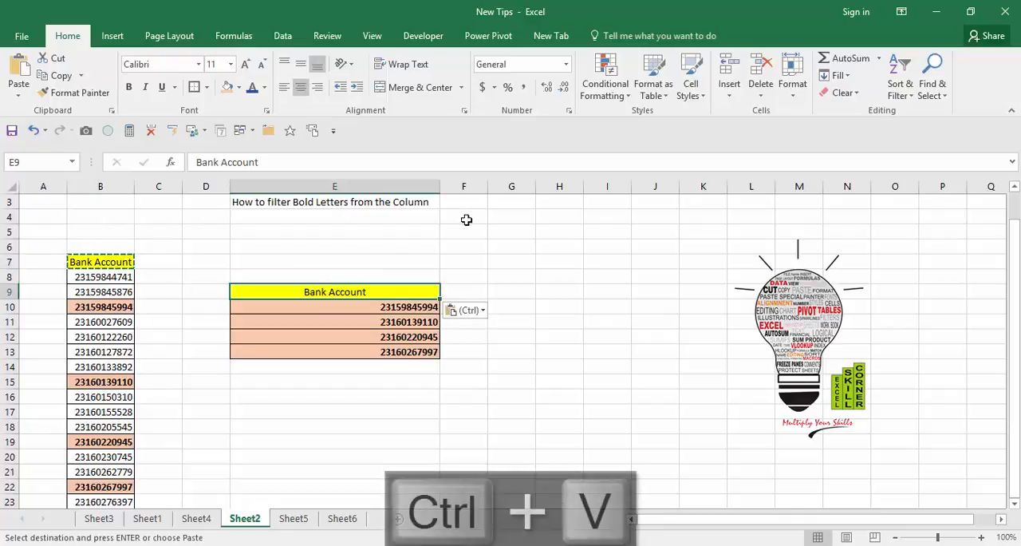
pyautogui.click(510, 290)
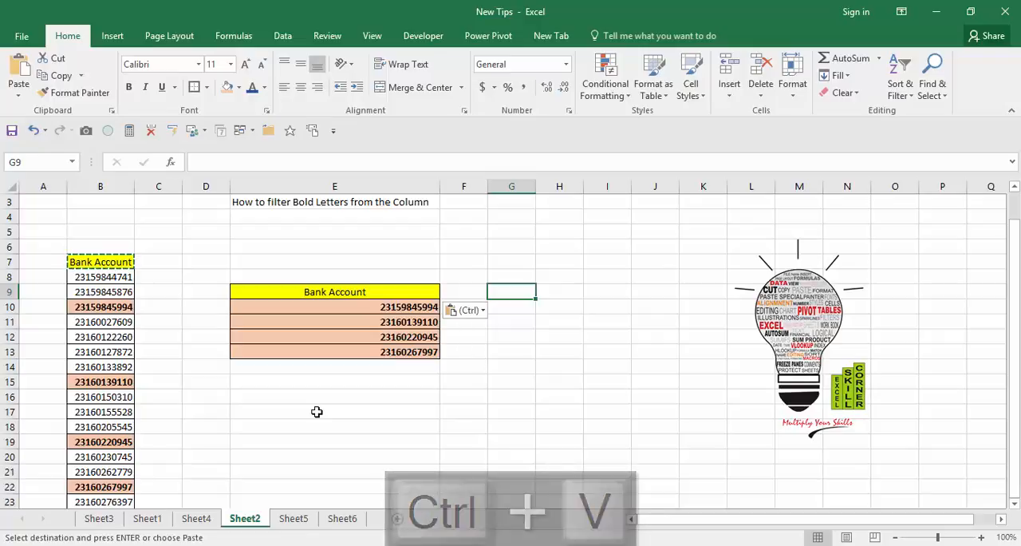
pyautogui.click(335, 411)
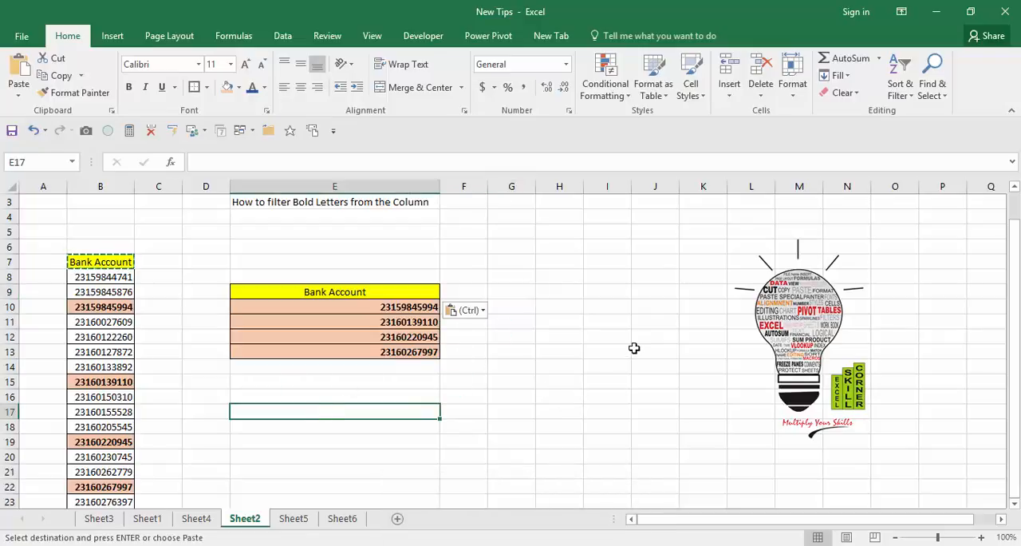